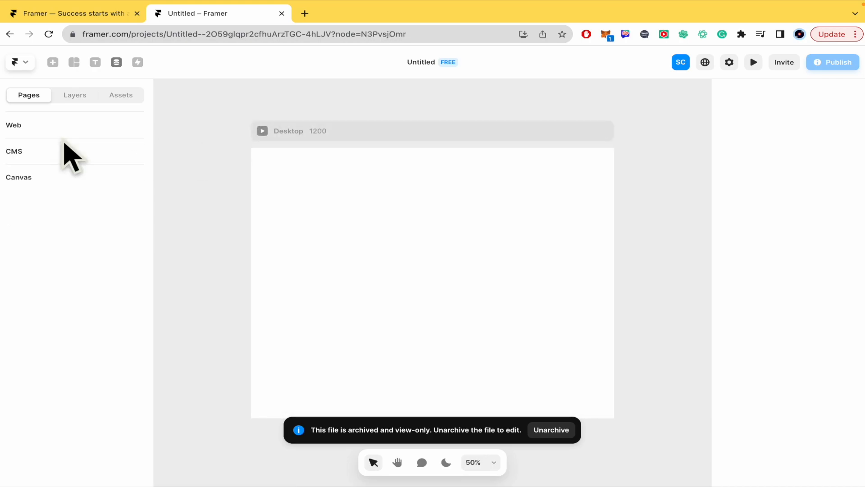
Leave the view-only Untitled project through the Framer logo menu to return to the dashboard.
click(263, 130)
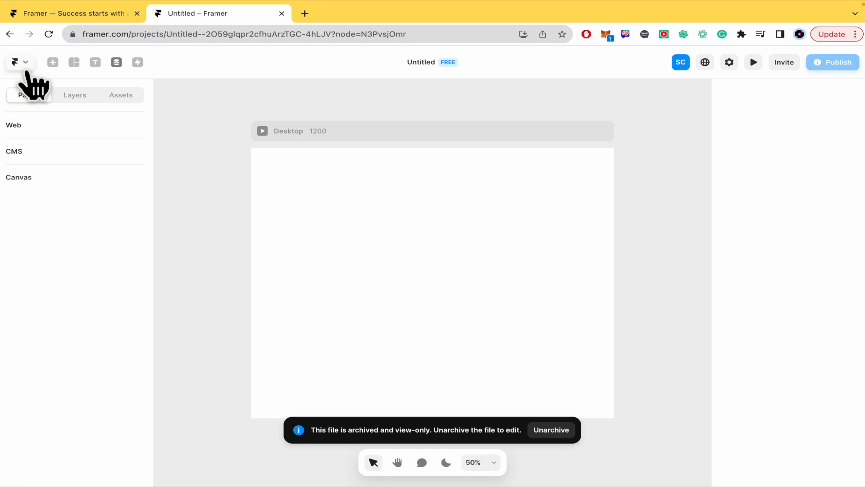
click(19, 62)
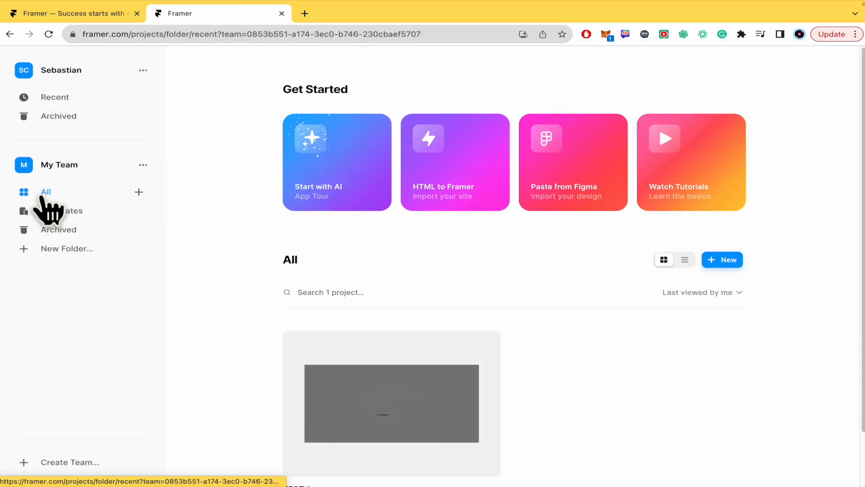
Archive the TEST 1 project and confirm with Archive Project.
scroll(down, 3)
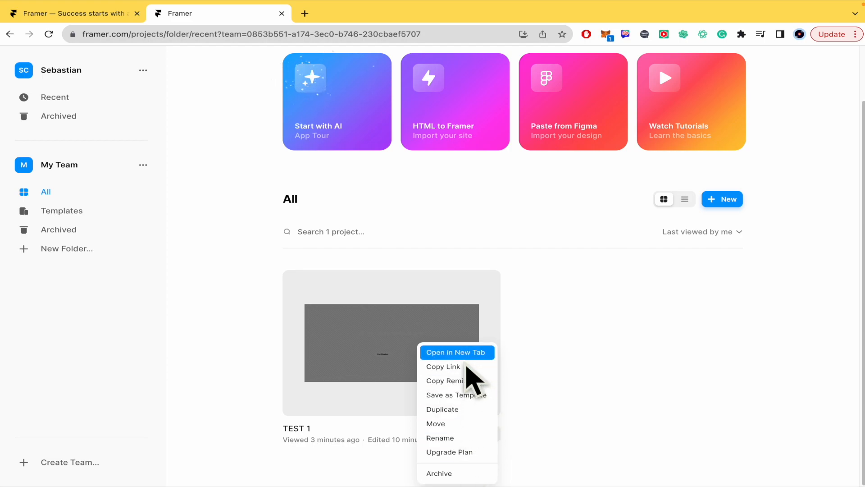
mouse_move(455, 424)
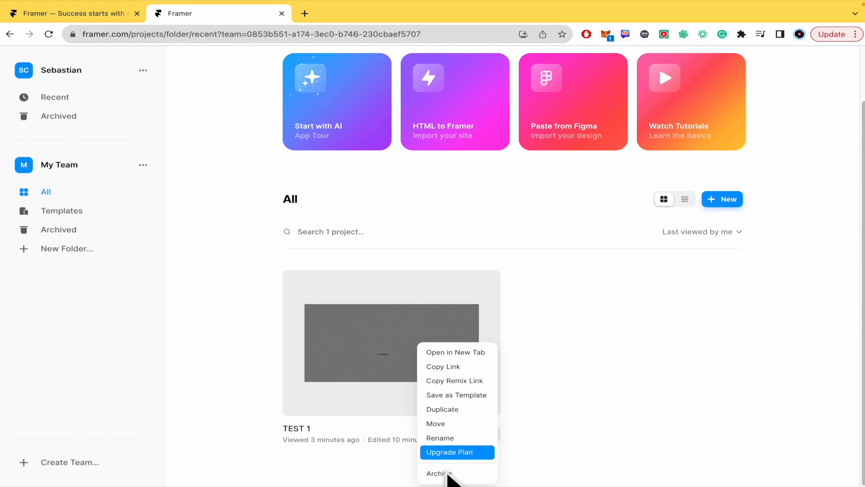
click(439, 473)
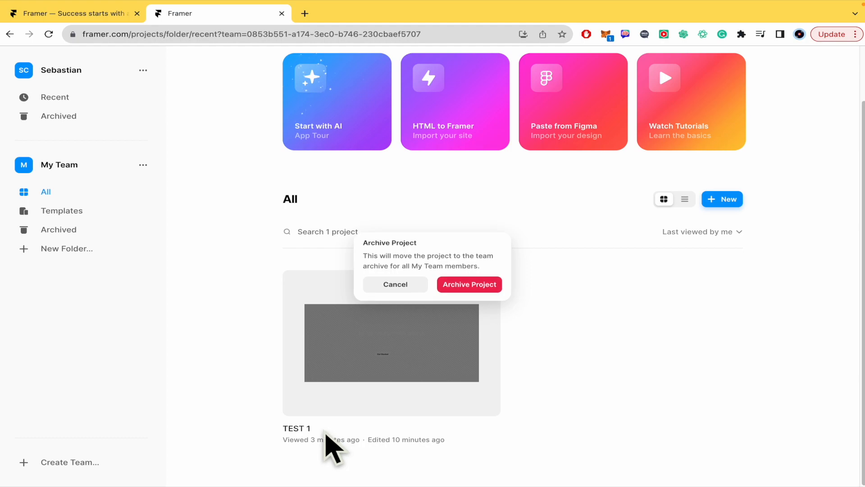
click(469, 284)
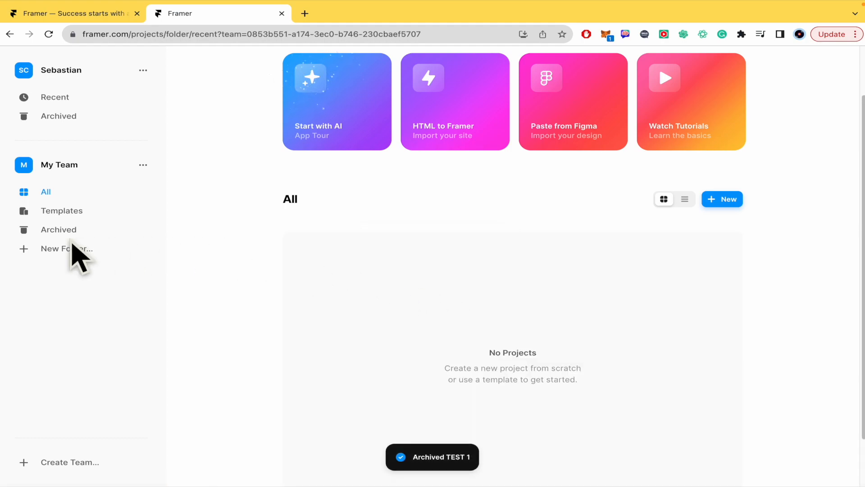
mouse_move(59, 229)
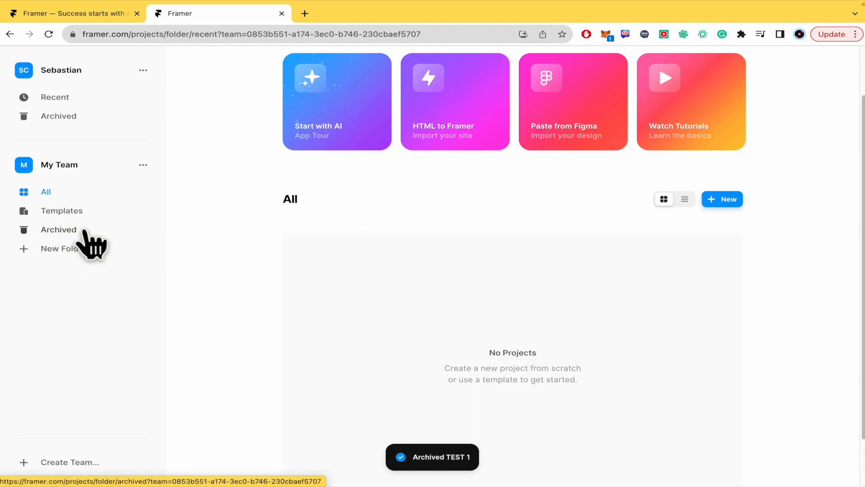
Unarchive TEST 1 and Untitled from the Archived view, then return to All.
click(59, 230)
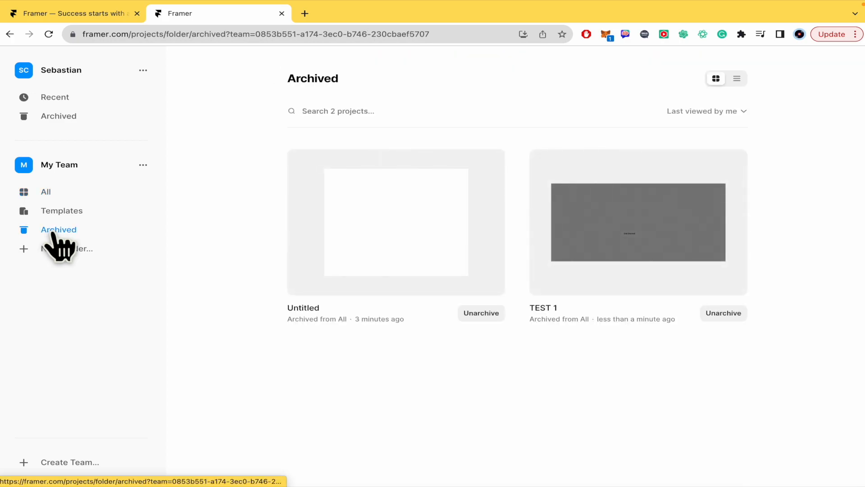
mouse_move(500, 249)
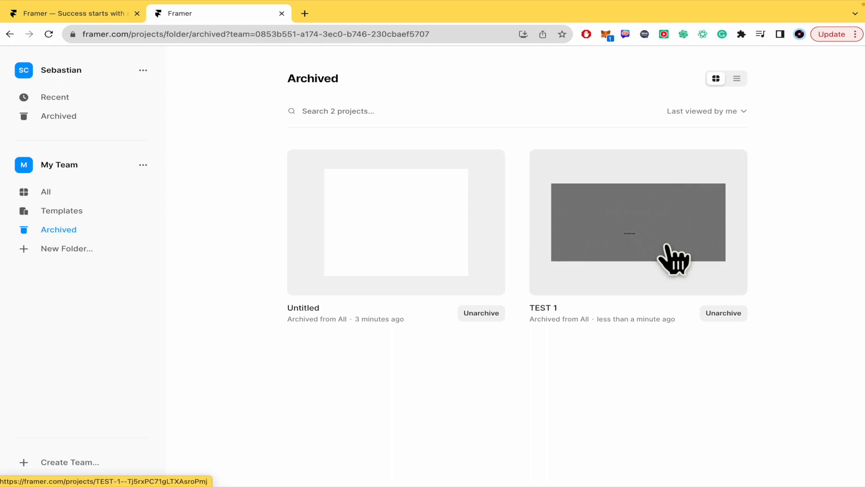
click(723, 312)
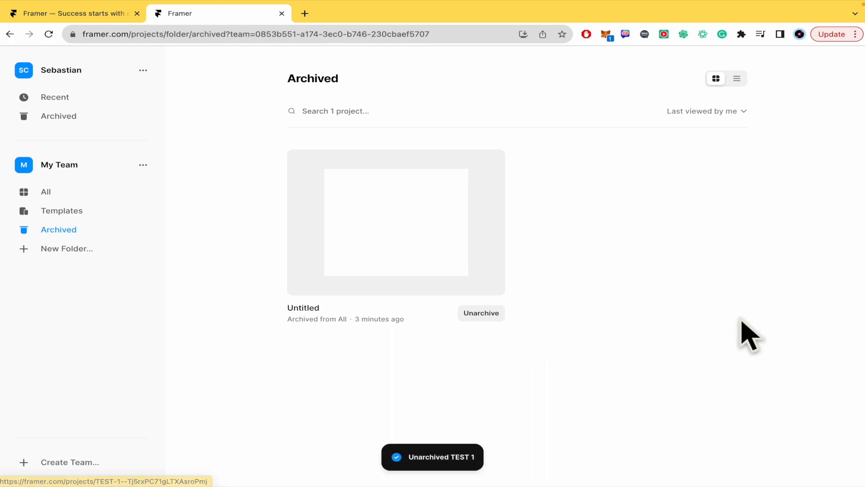
click(480, 312)
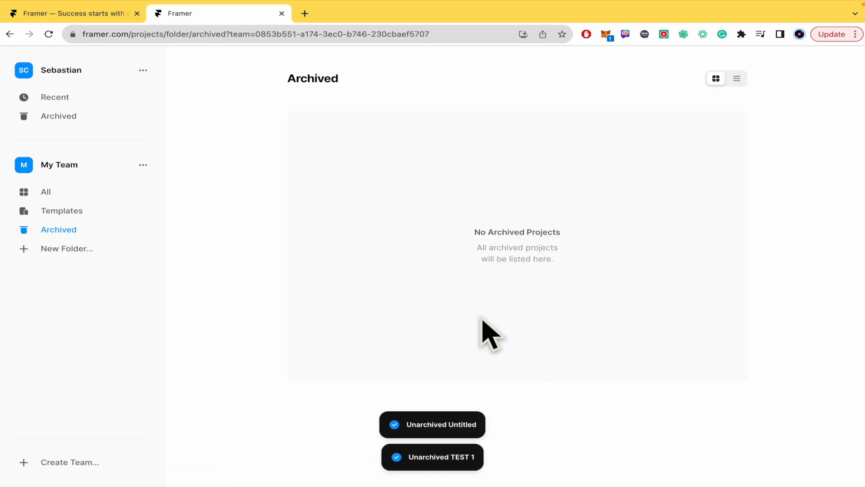
click(46, 192)
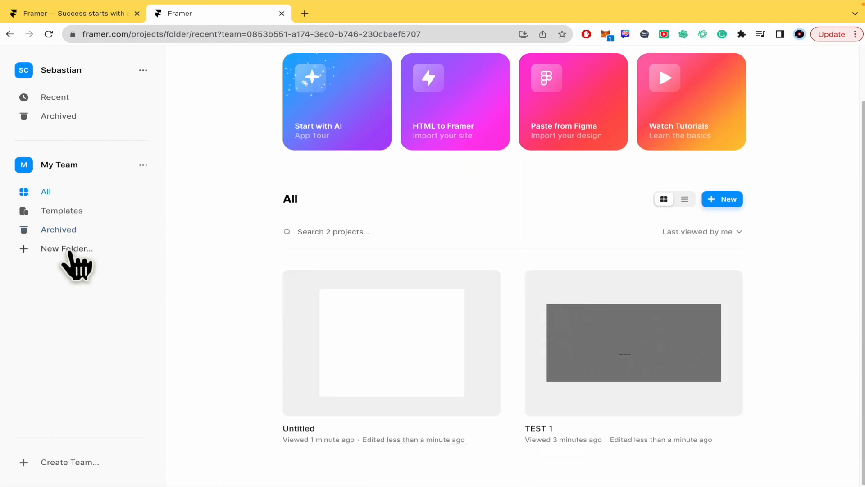
Add a team folder named TRASH and go back to the All view.
text(TRASJ)
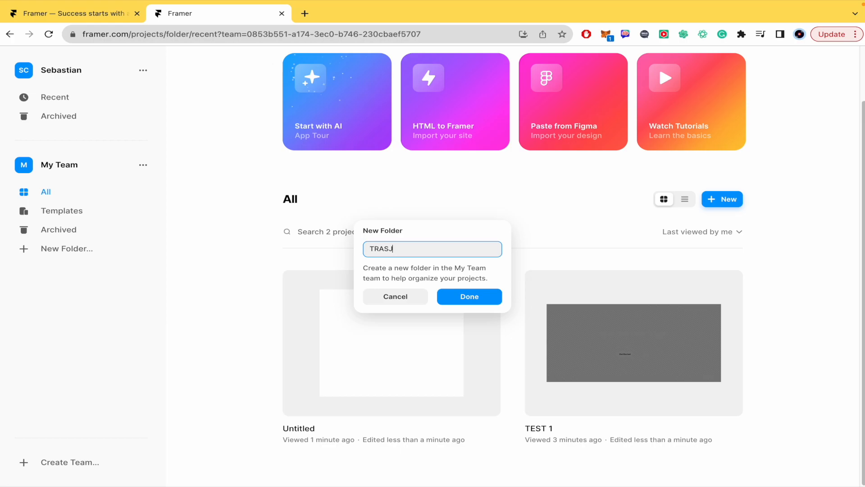
click(469, 296)
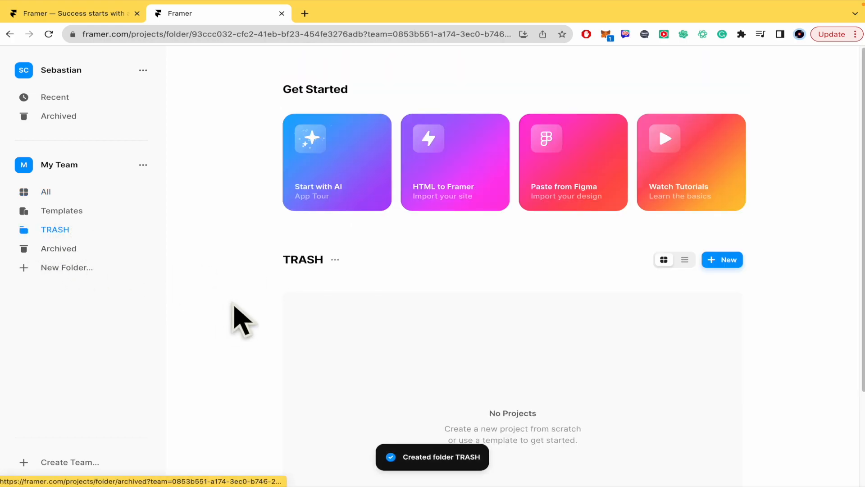
click(46, 192)
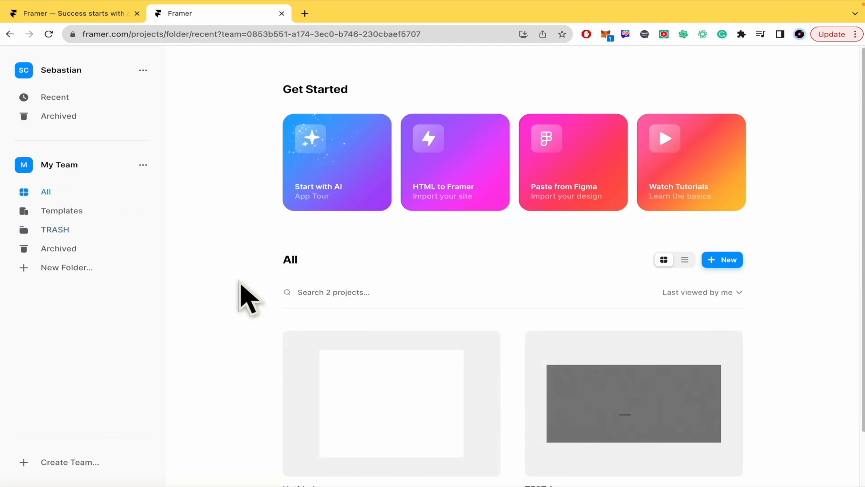
Move the Untitled project to My Team / TRASH.
right_click(391, 342)
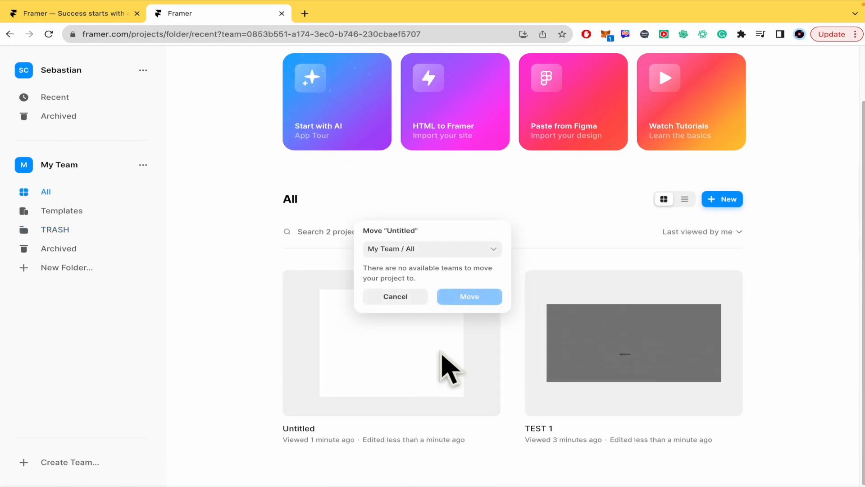
click(432, 249)
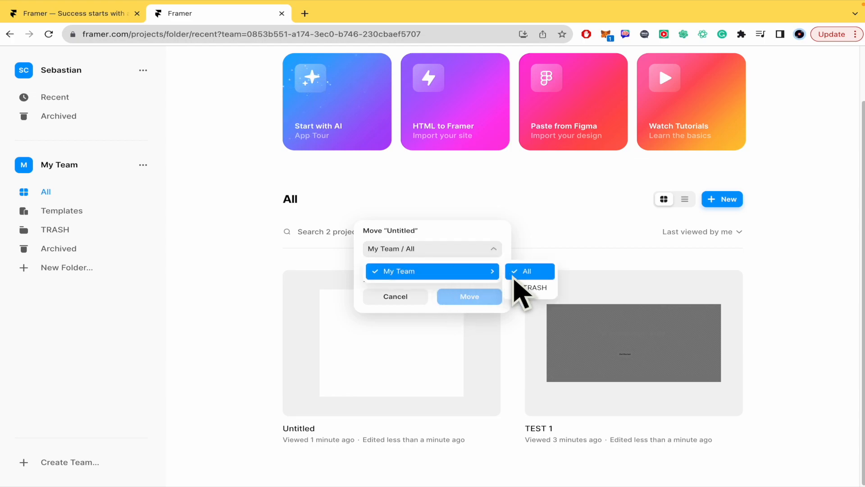
click(533, 288)
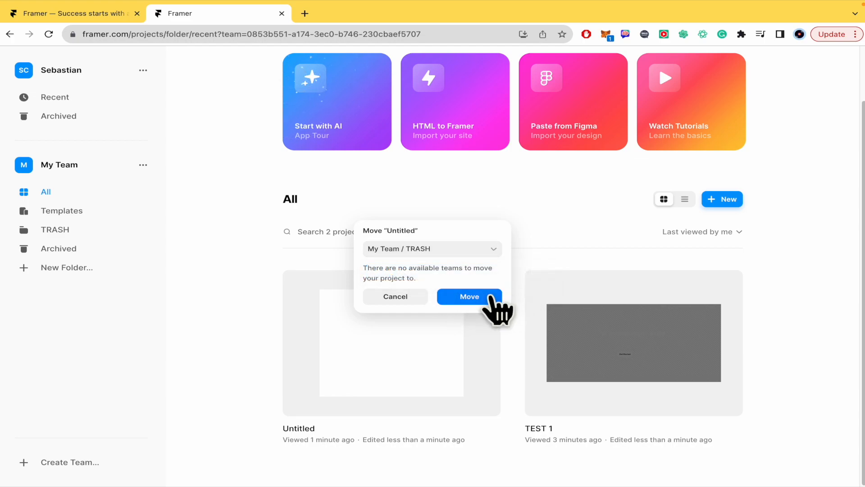
click(469, 297)
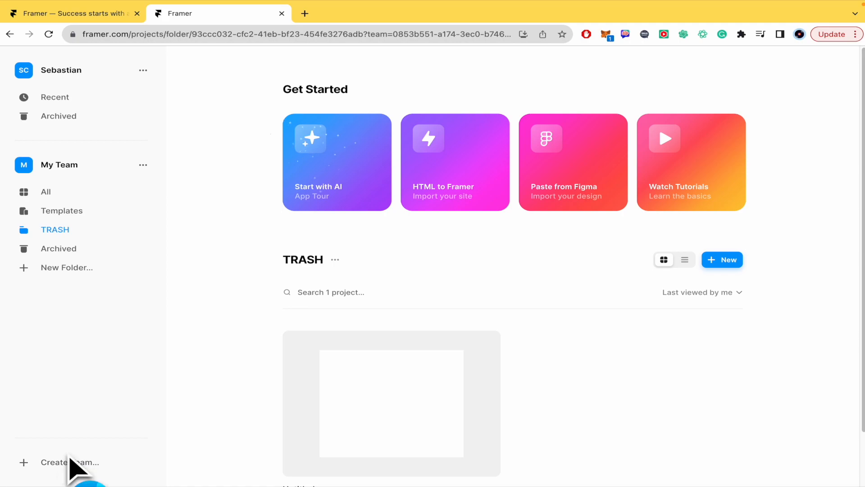
Create a team called TRASH 1 and skip inviting editors.
text(TRASH 1)
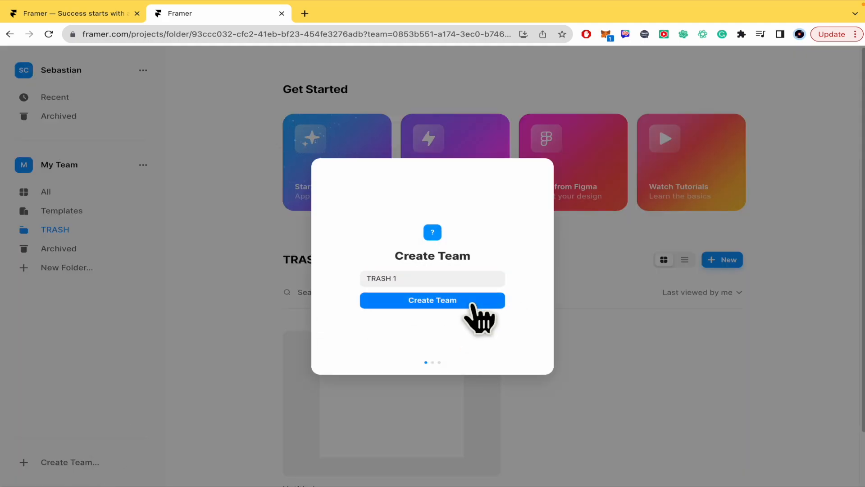
click(432, 301)
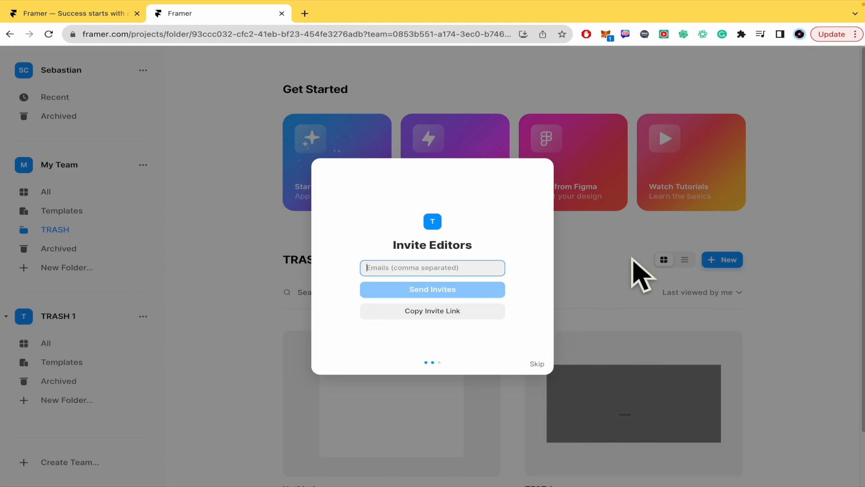
click(536, 364)
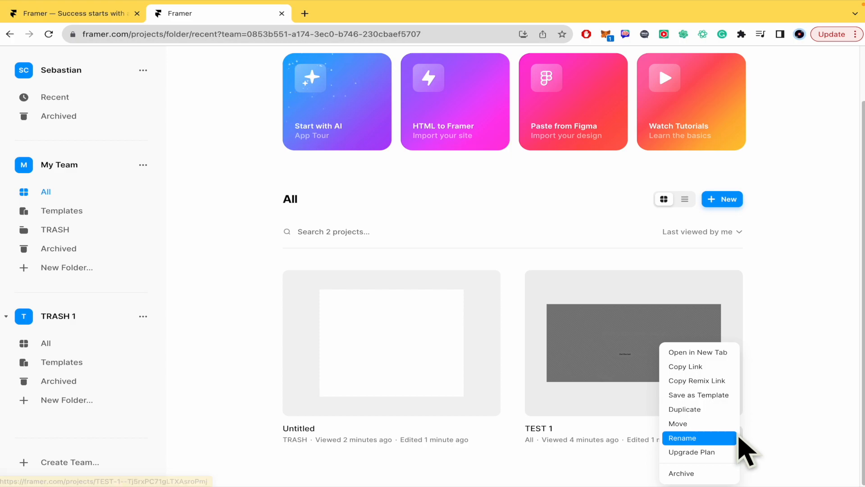
Move TEST 1 to TRASH 1 / All.
click(678, 423)
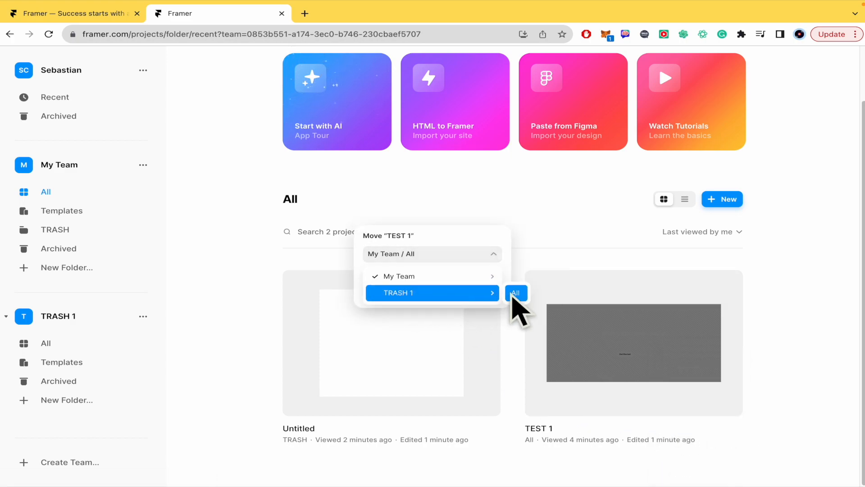
click(516, 292)
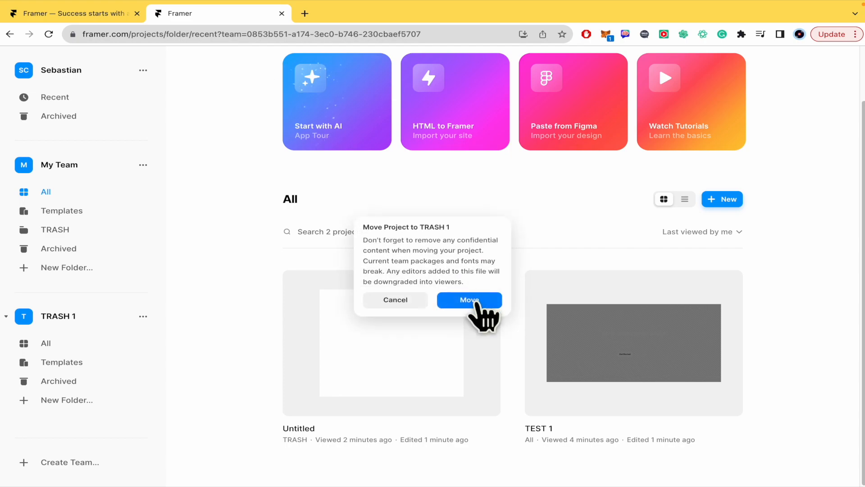
click(469, 300)
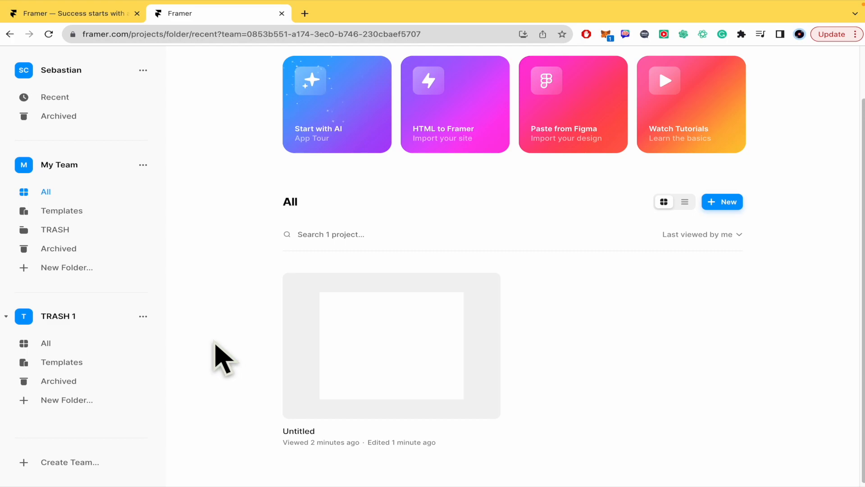
mouse_move(83, 168)
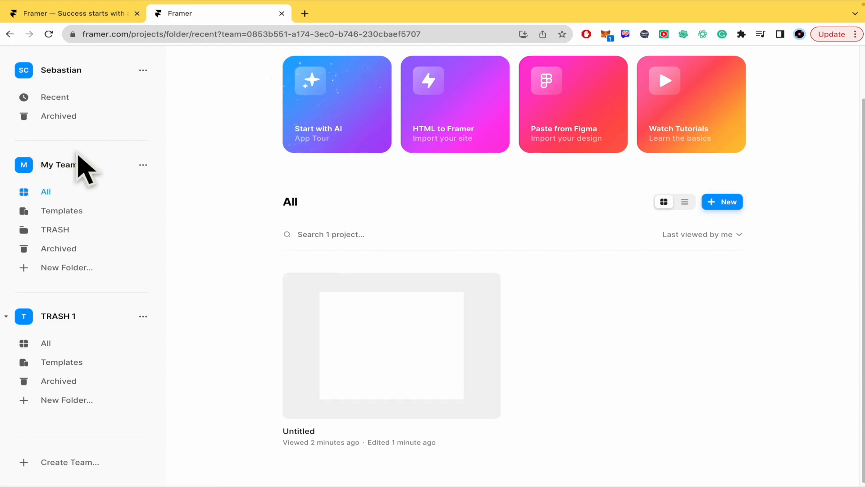